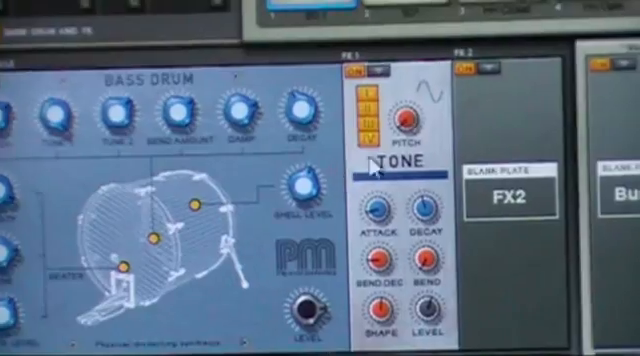
Turn the Bass Drum module's Pitch knob down until it reads -16.
{"action": "scroll", "scroll_direction": "right", "scroll_amount": 3}
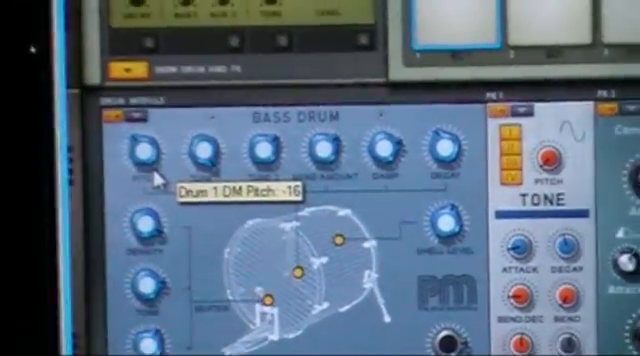
{"action": "scroll", "scroll_direction": "down", "scroll_amount": 3}
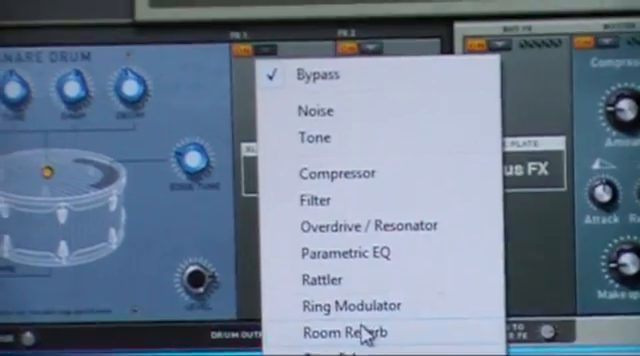
Load Drum Room Reverb into the snare drum's FX1 slot.
{"action": "left_click", "coordinate": [344, 332]}
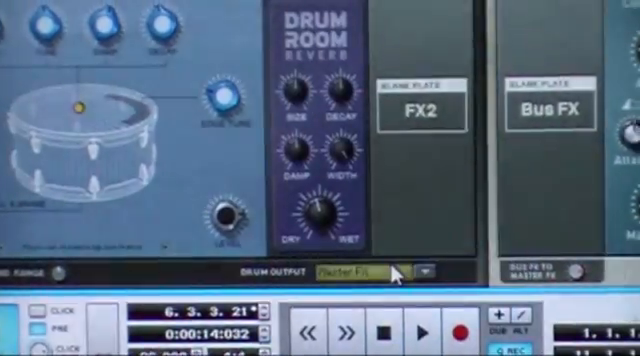